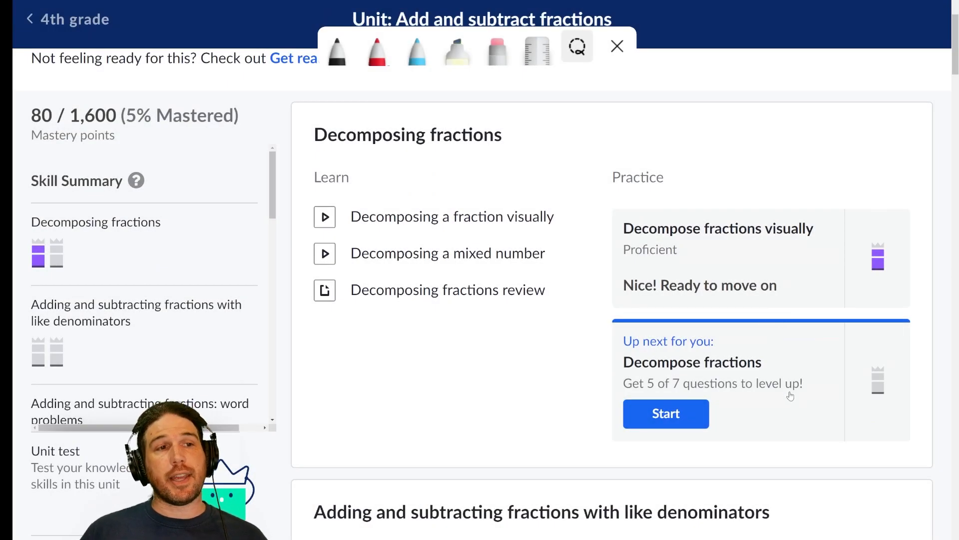
# - Start the Decompose fractions practice from its card
pyautogui.click(665, 414)
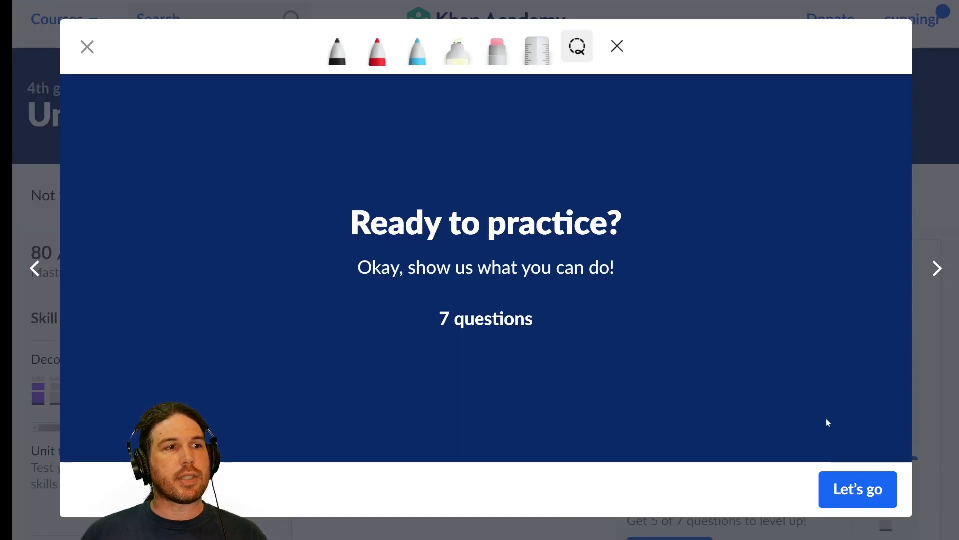
# - Begin practicing and answer that the first sum and 4/6 + 1/6 equal 5/6, then check it
pyautogui.click(856, 488)
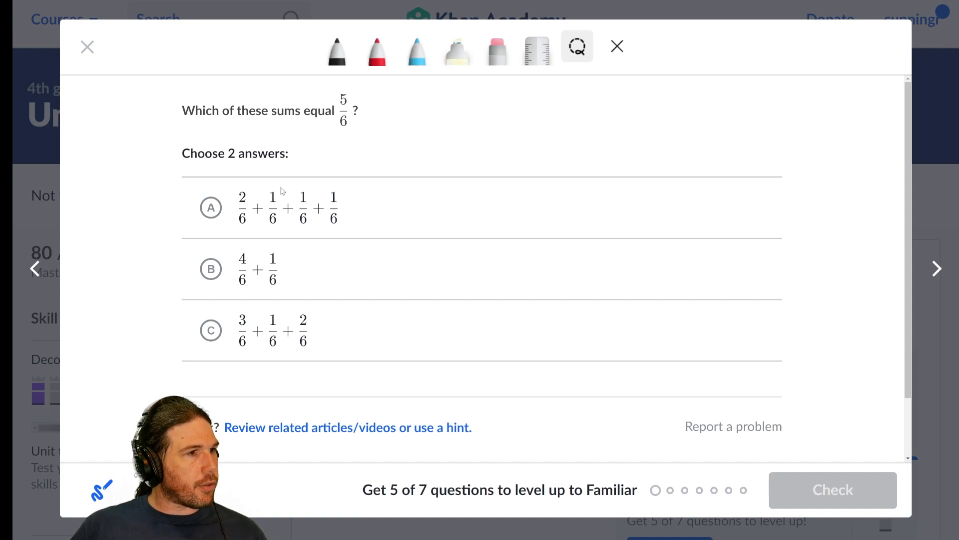
pyautogui.moveTo(187, 201)
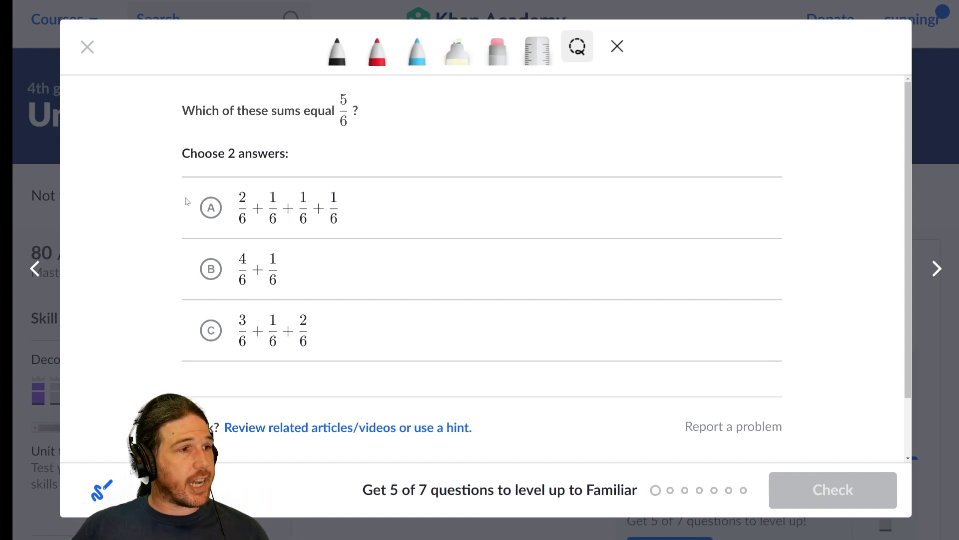
pyautogui.click(210, 208)
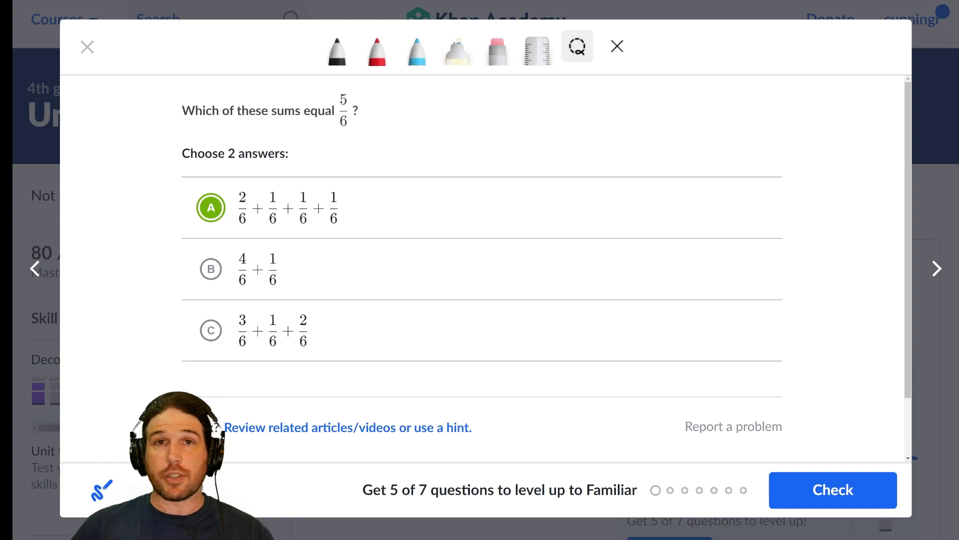
pyautogui.click(210, 269)
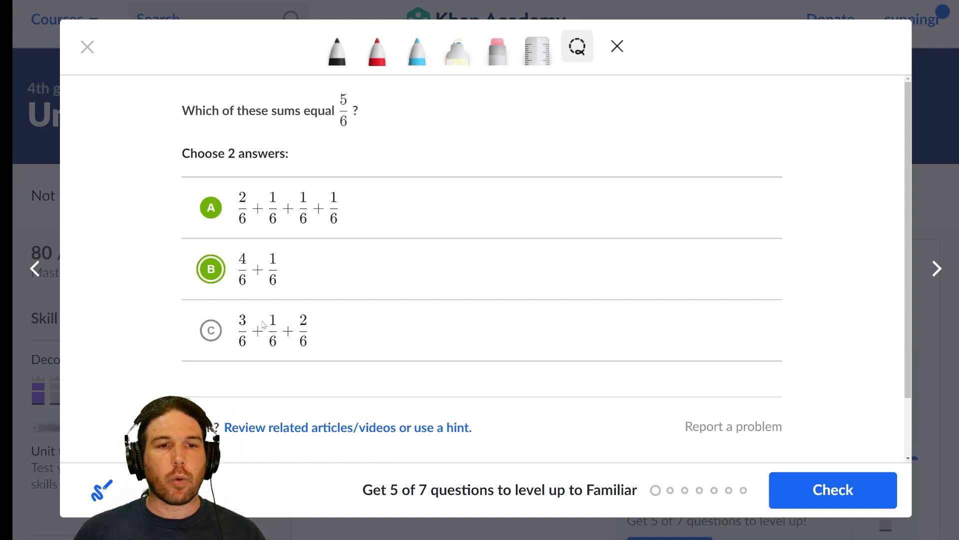
pyautogui.click(832, 489)
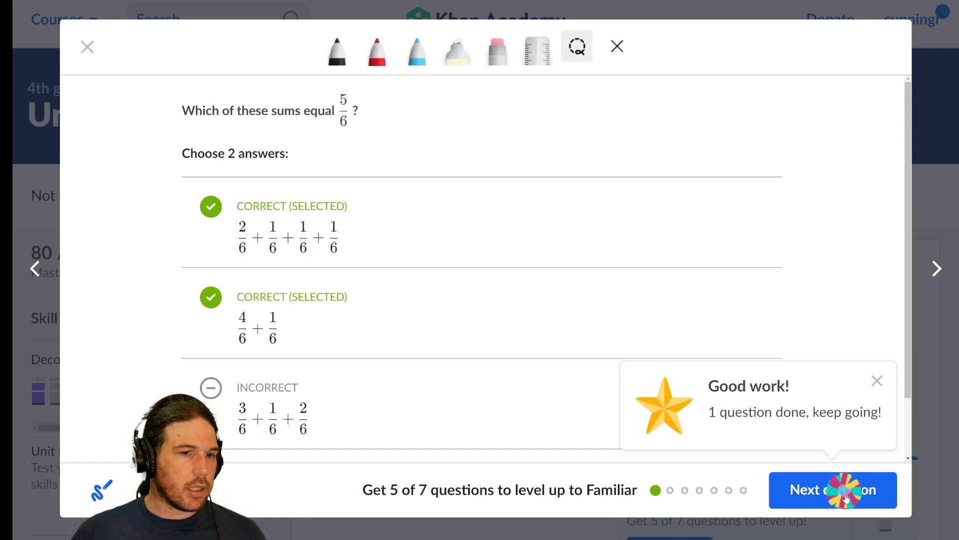
# - Complete 2/5 + 3/5 + 1/5 + ? = 9/5 with 3/5 and check the answer
pyautogui.click(833, 490)
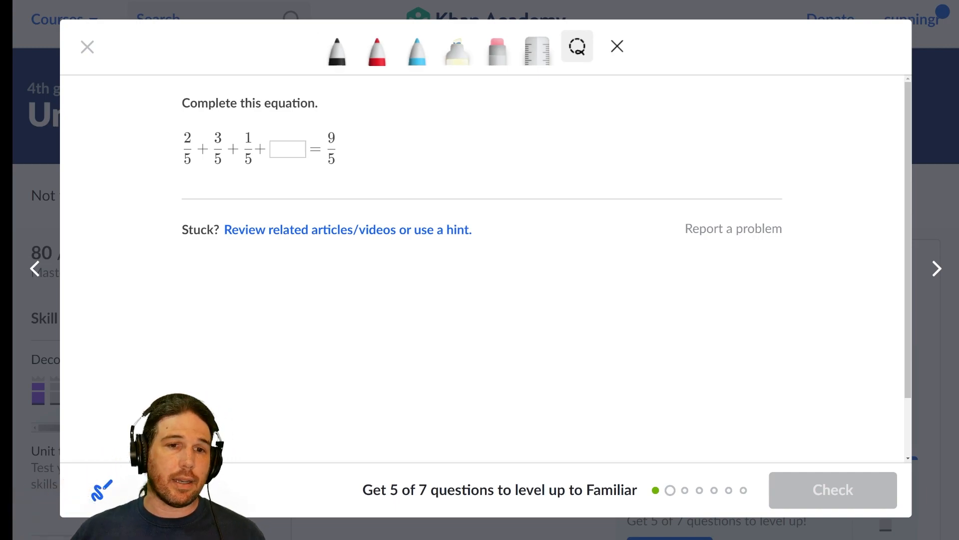
pyautogui.click(287, 149)
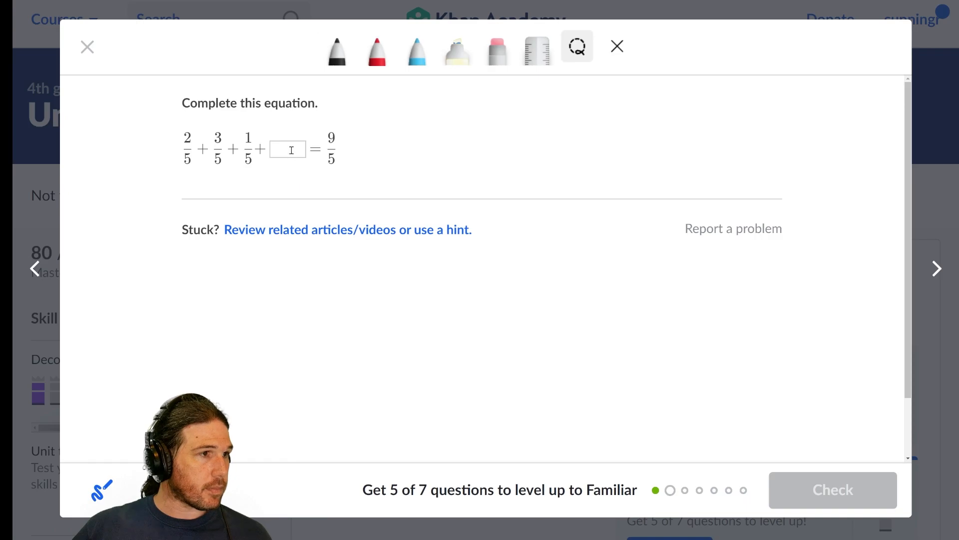
pyautogui.write('3/')
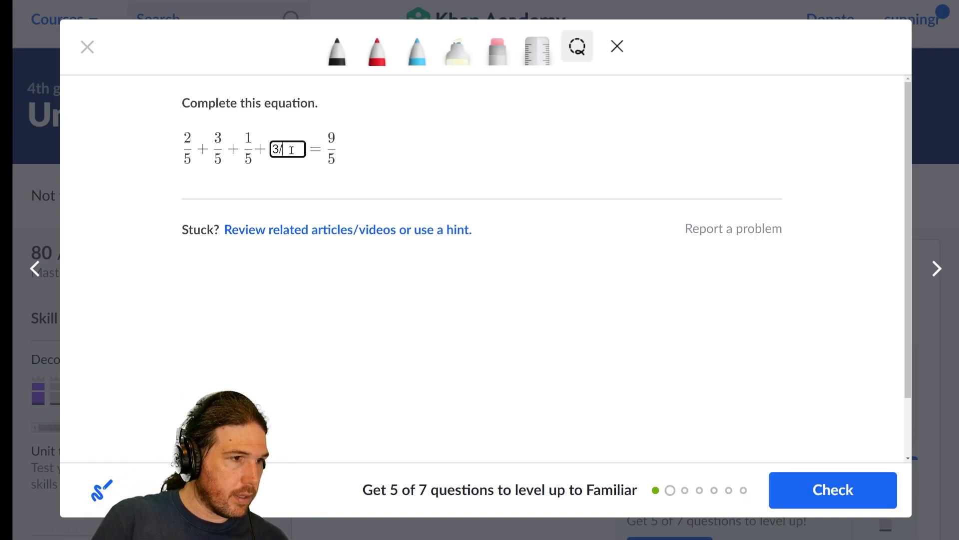
pyautogui.write('5')
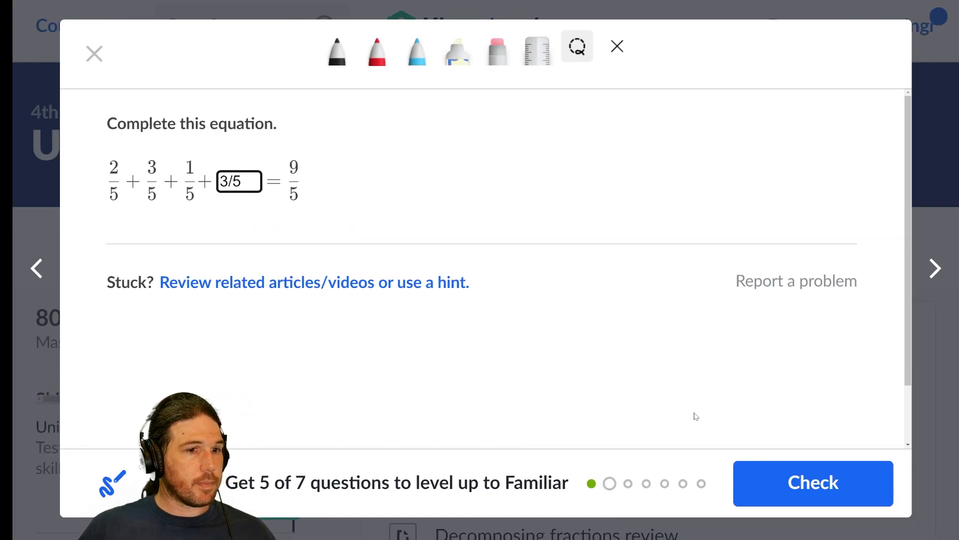
pyautogui.click(812, 482)
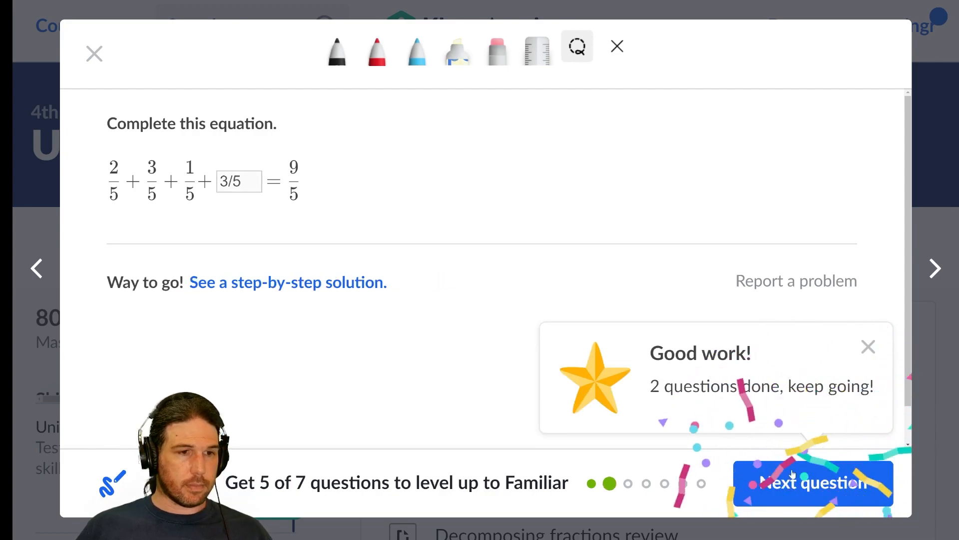
# - Compare the three sums to 7/10 as =, <, = and check the answer
pyautogui.click(812, 482)
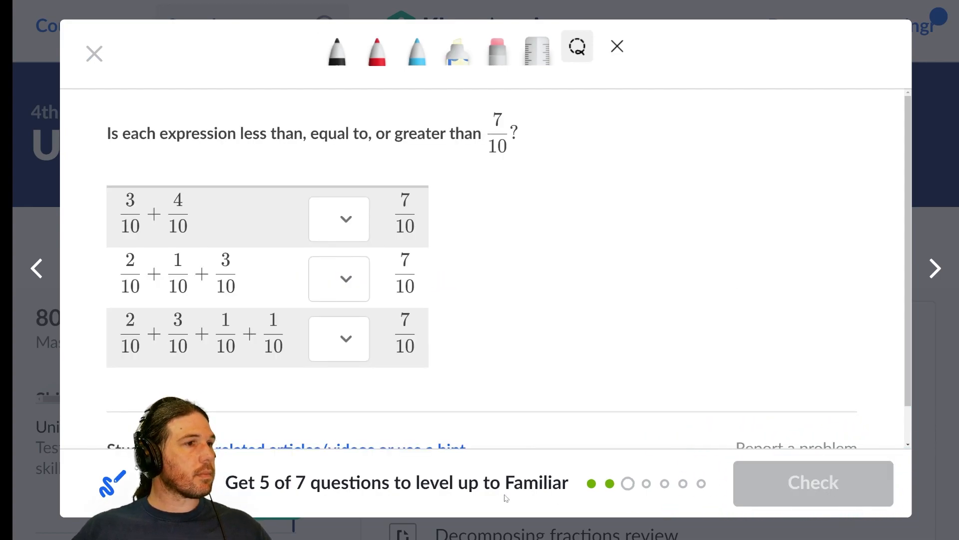
pyautogui.moveTo(605, 259)
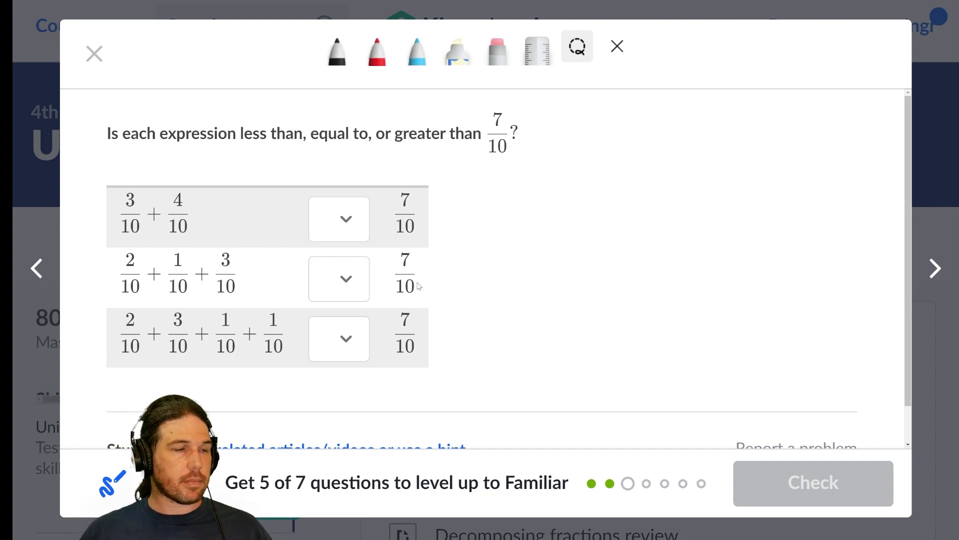
pyautogui.moveTo(145, 231)
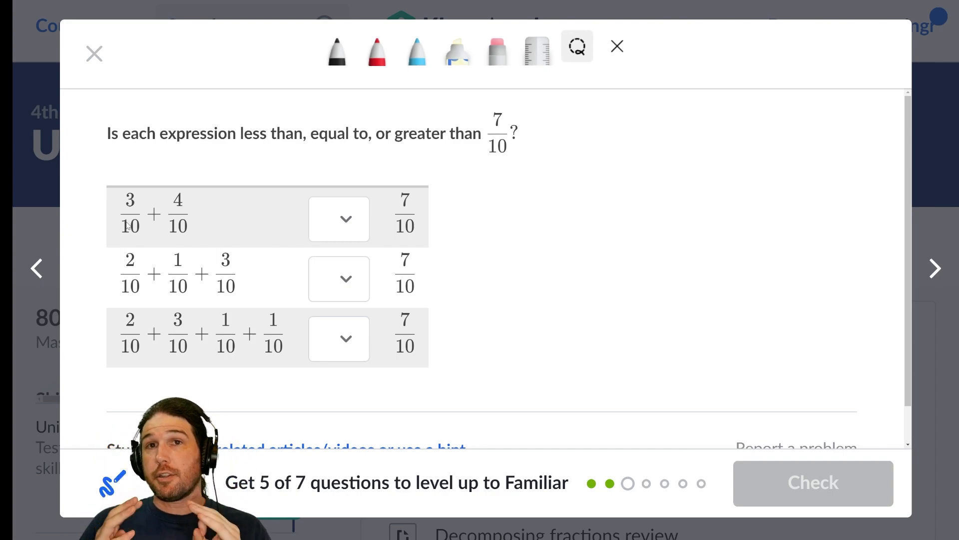
pyautogui.click(338, 219)
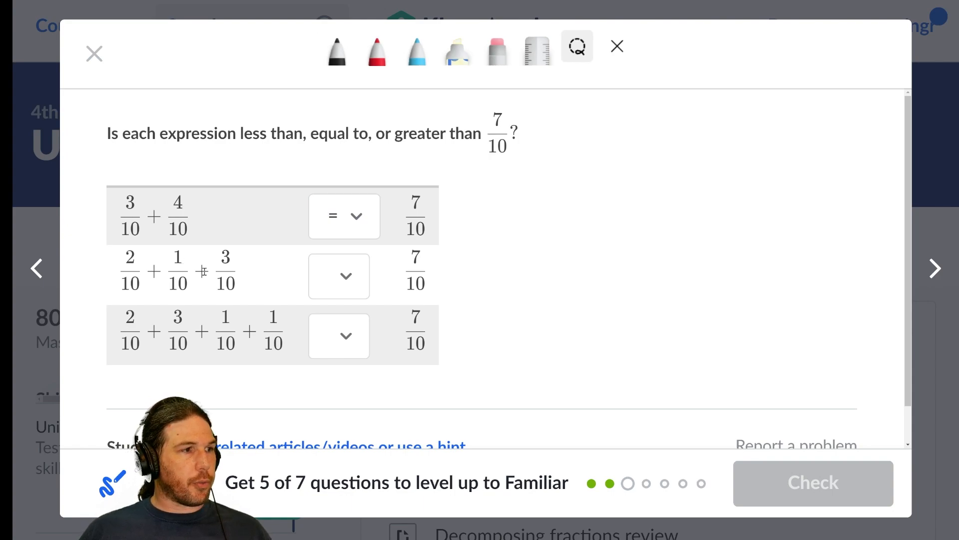
pyautogui.click(338, 276)
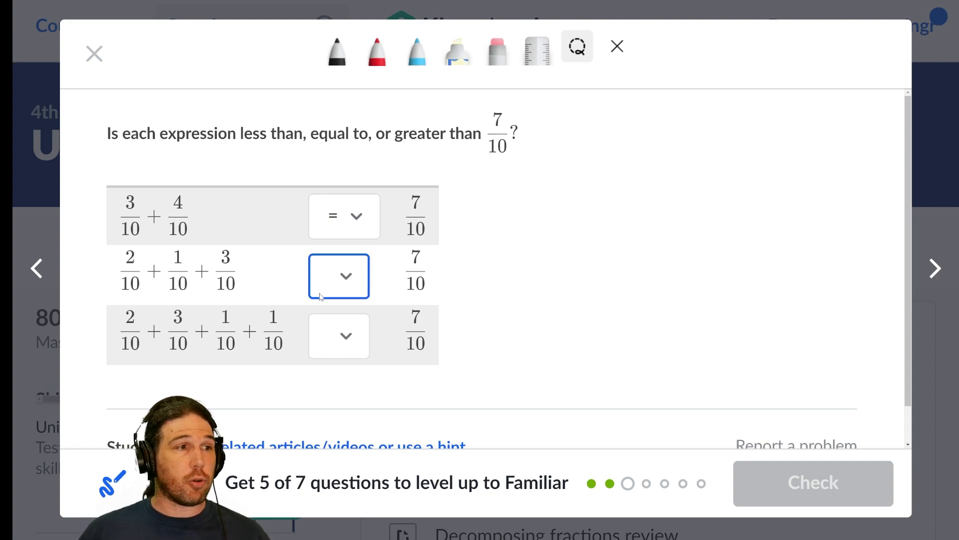
pyautogui.click(344, 274)
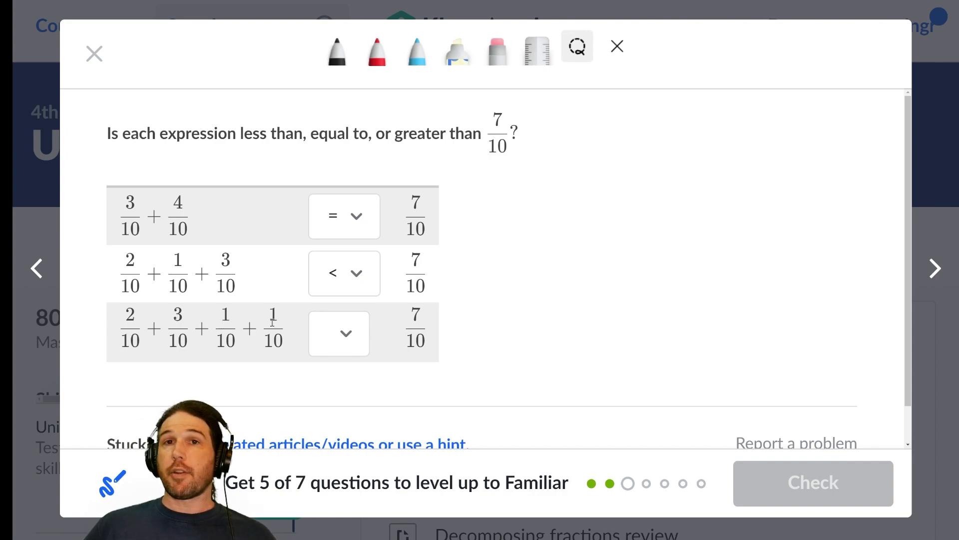
pyautogui.click(339, 334)
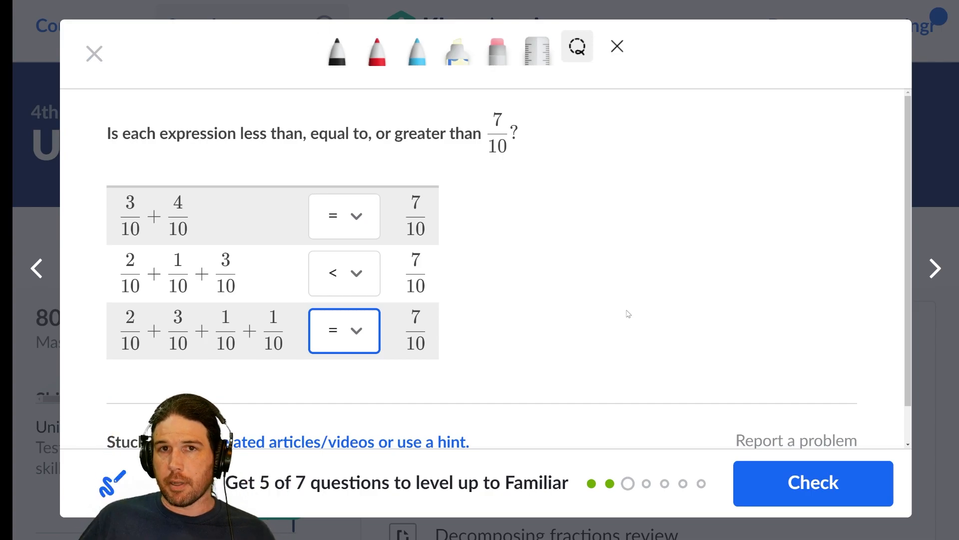
pyautogui.moveTo(638, 287)
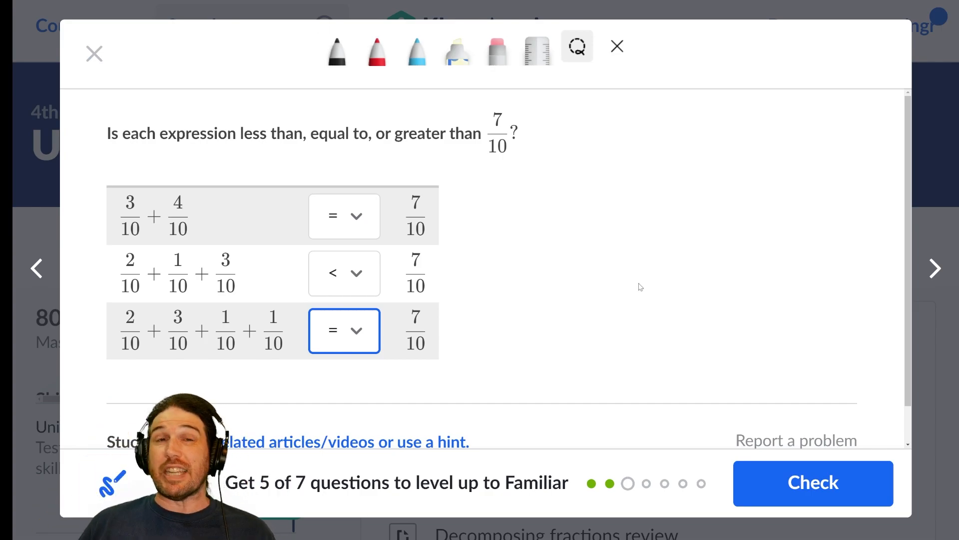
pyautogui.click(813, 483)
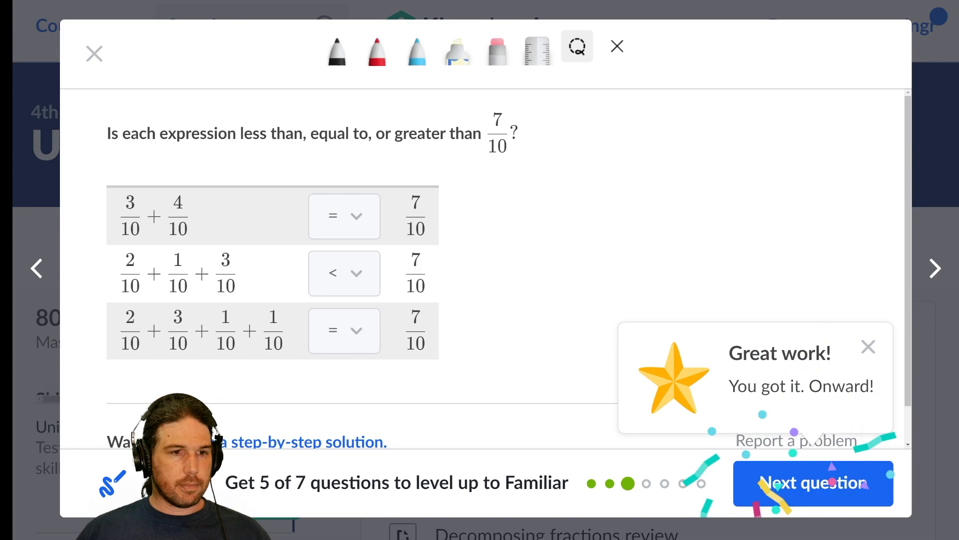
# - Choose 1/8 and 4/8 as the fractions adding to 5/8 and advance to the 16/8 question
pyautogui.click(812, 483)
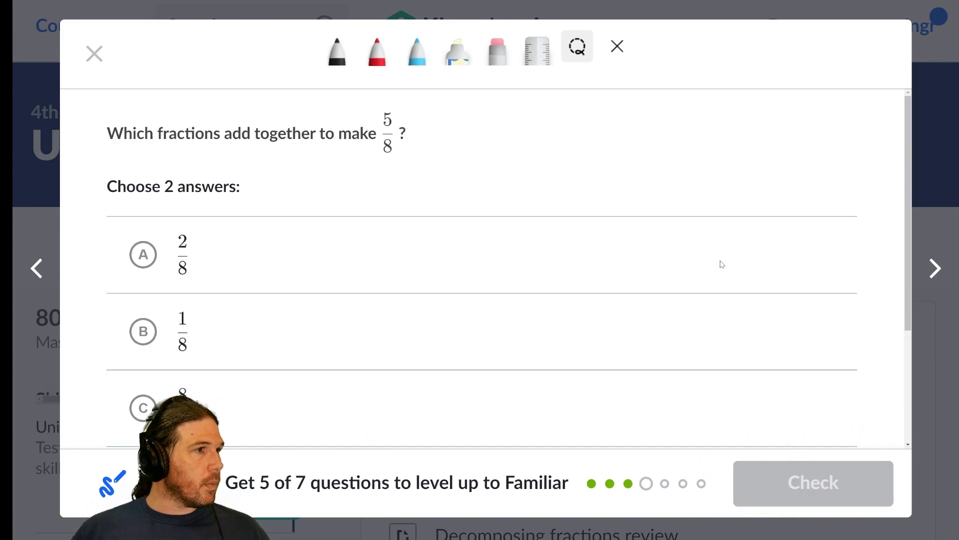
pyautogui.moveTo(757, 301)
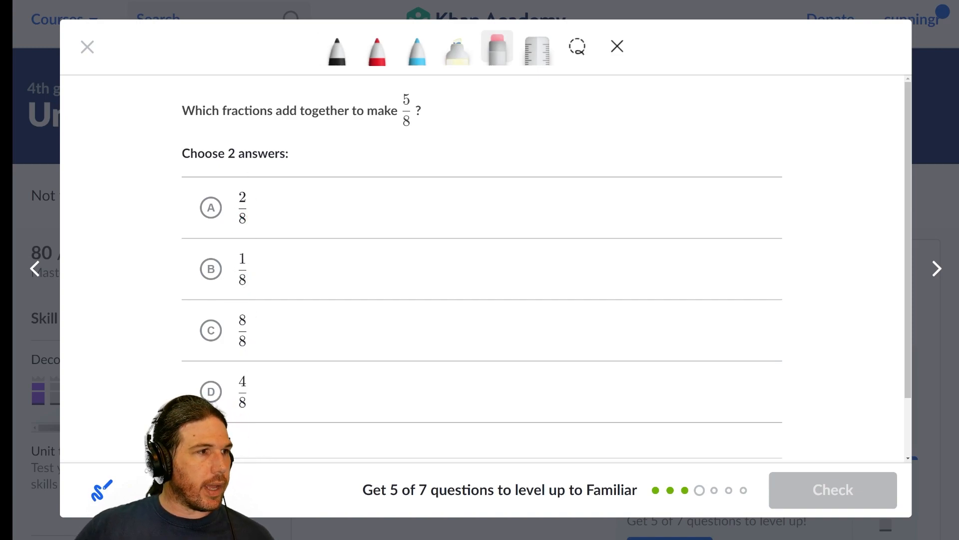
pyautogui.click(211, 268)
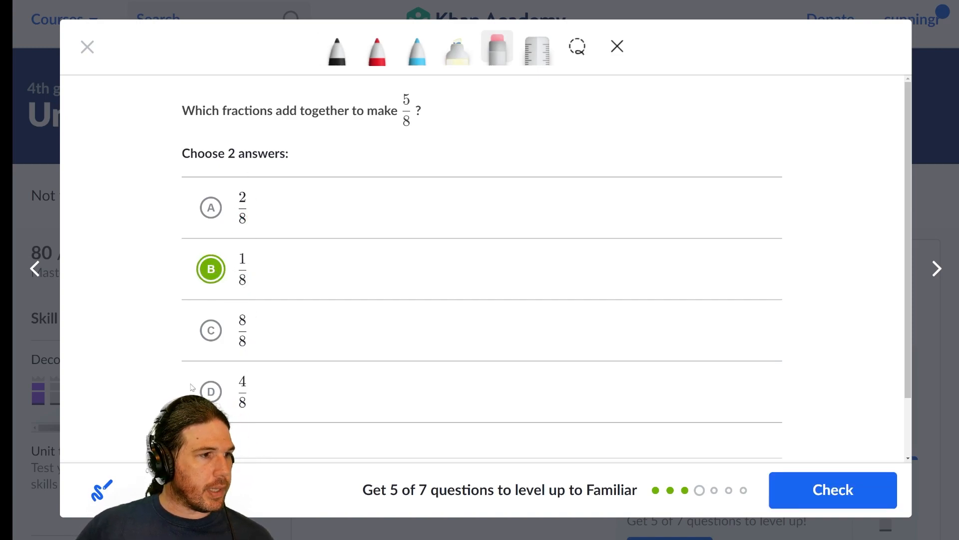
pyautogui.click(211, 391)
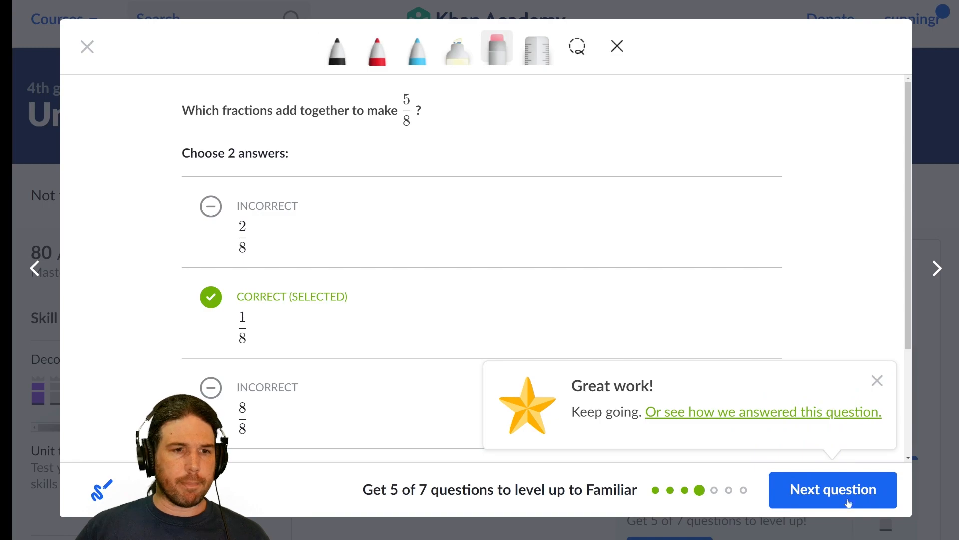
pyautogui.click(833, 490)
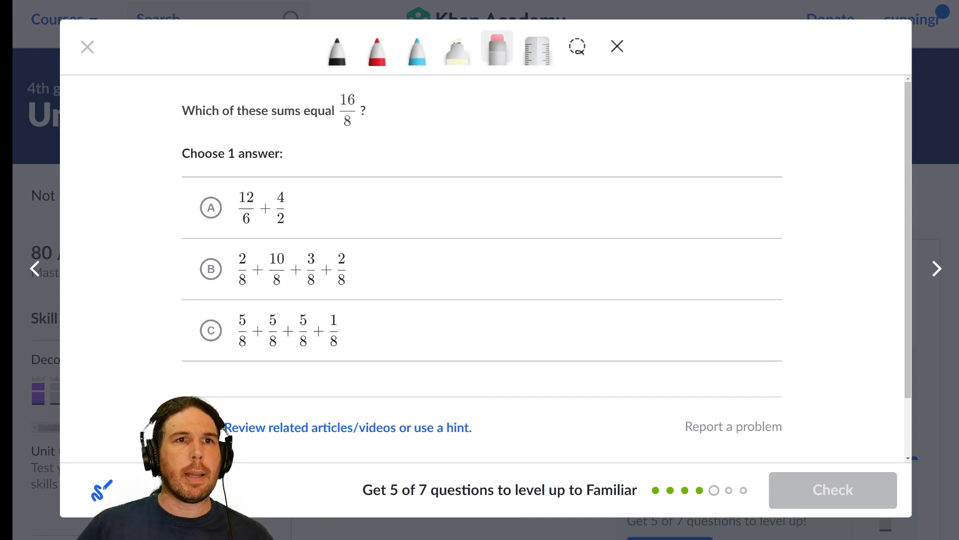
pyautogui.click(337, 48)
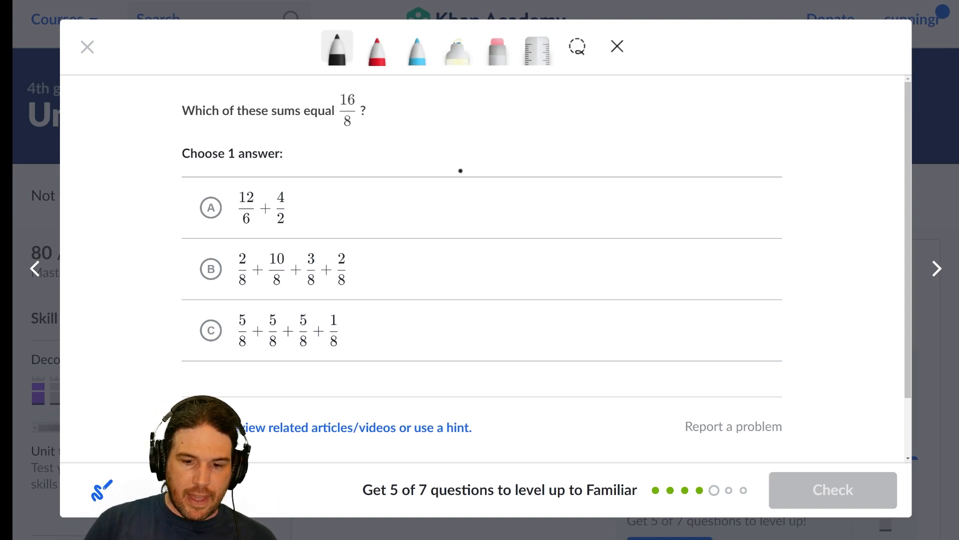
pyautogui.moveTo(431, 184); pyautogui.dragTo(508, 196)
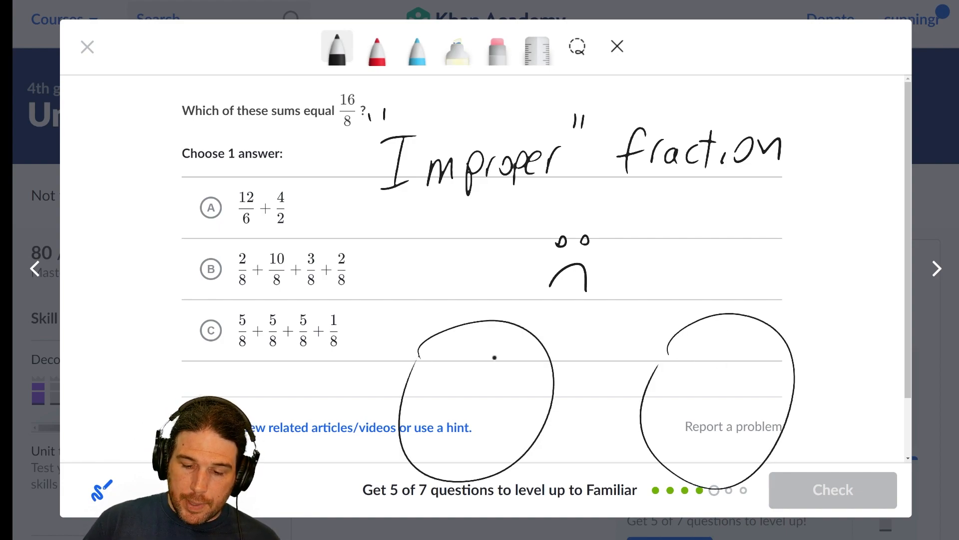
pyautogui.moveTo(428, 343); pyautogui.dragTo(514, 453)
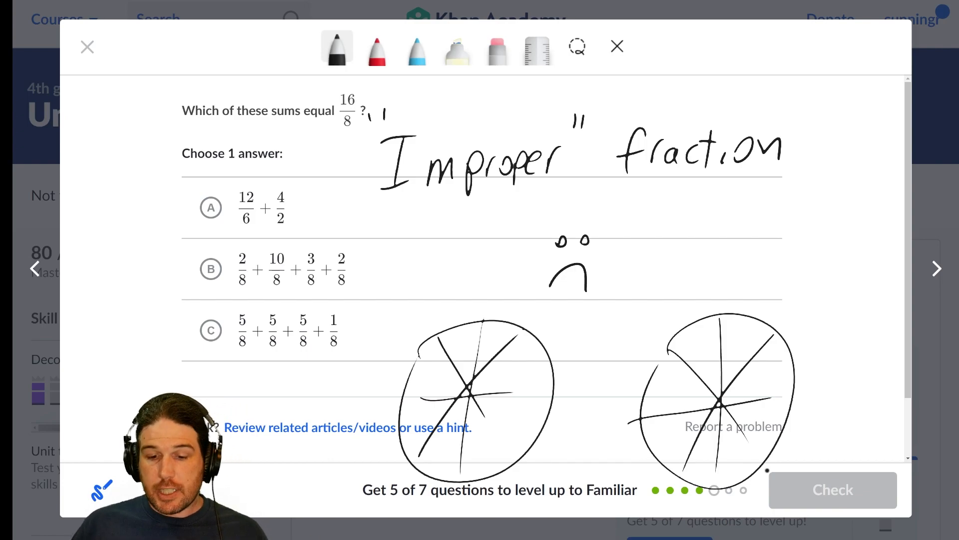
pyautogui.click(336, 47)
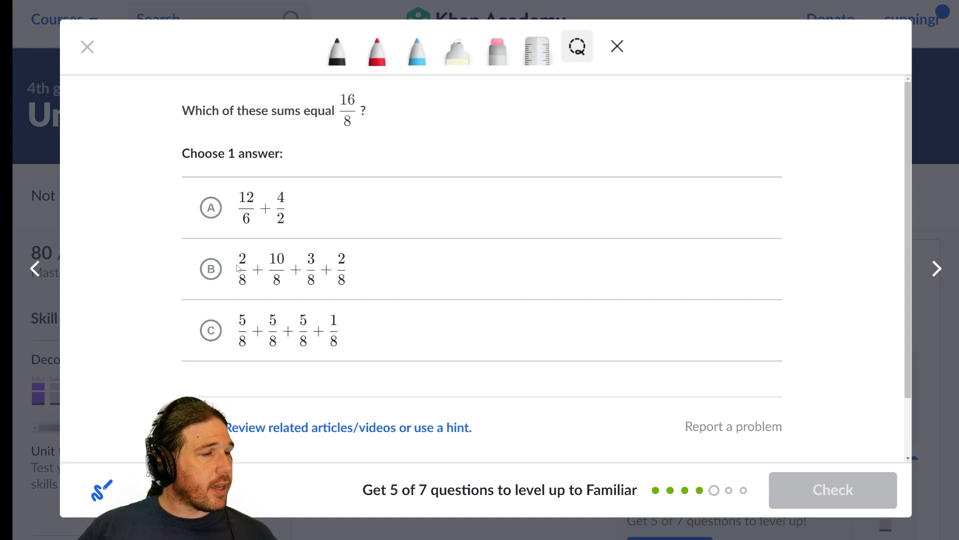
pyautogui.moveTo(261, 229)
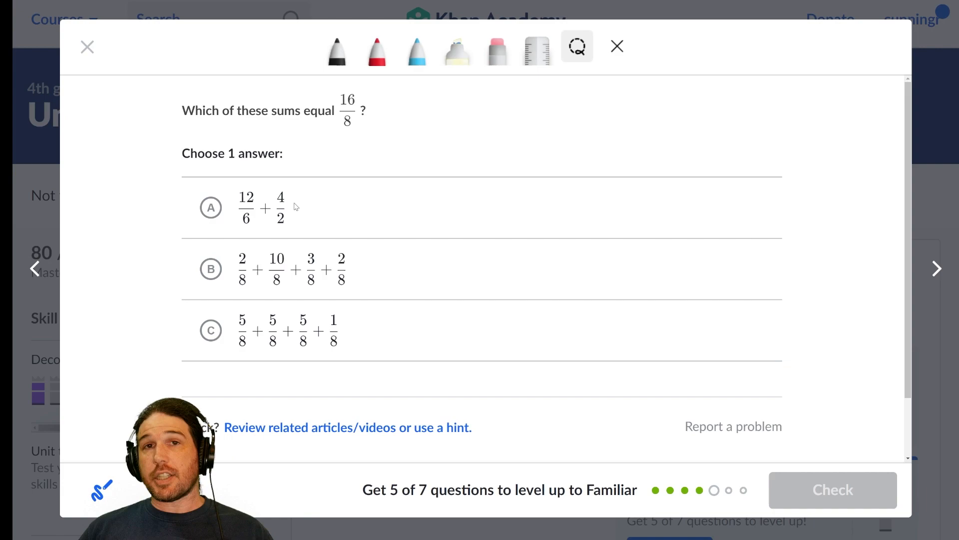
pyautogui.moveTo(357, 233)
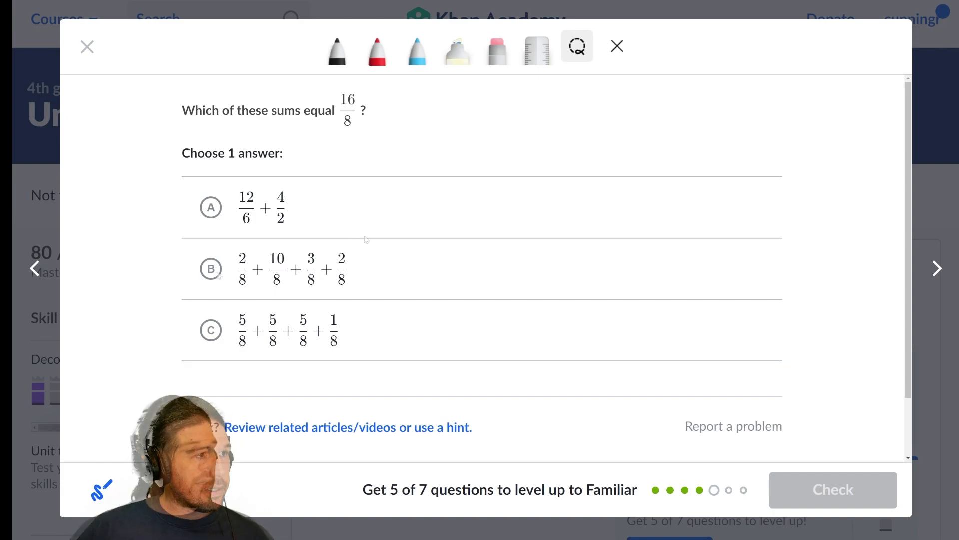
# - Select 5/8 + 5/8 + 5/8 + 1/8 as the sum equal to 16/8 and check it
pyautogui.click(211, 329)
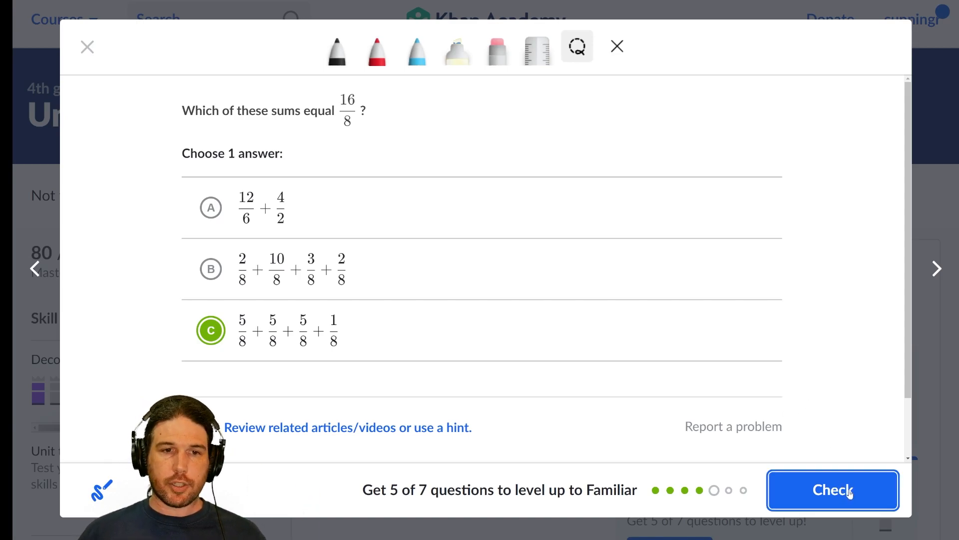
pyautogui.click(832, 490)
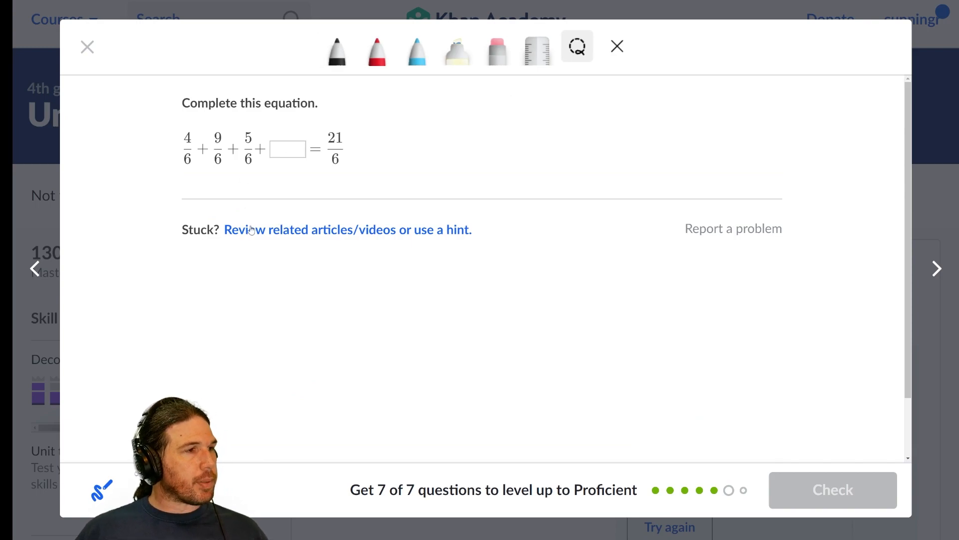
pyautogui.moveTo(260, 236)
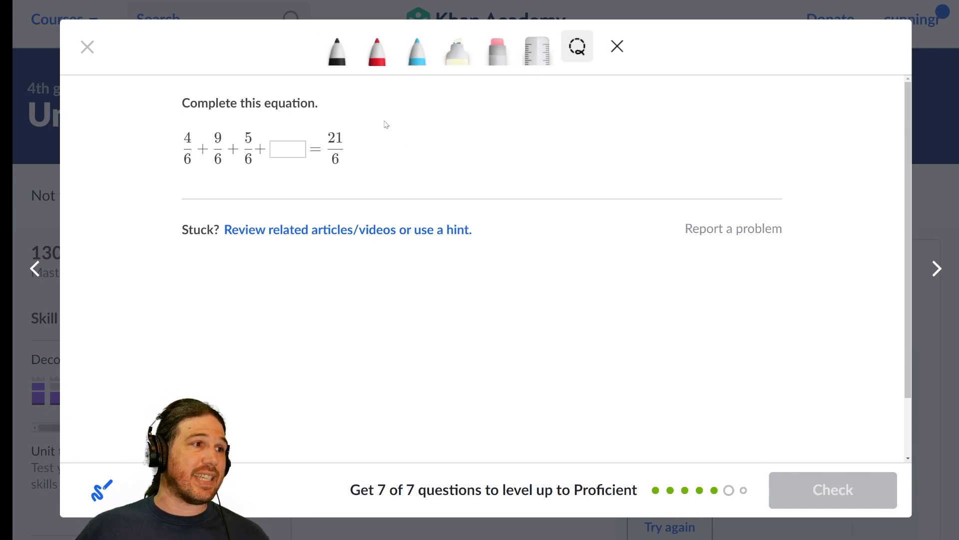
# - Enter 3/6 as the missing fraction for 21/6, check it, and move to the next question
pyautogui.click(288, 149)
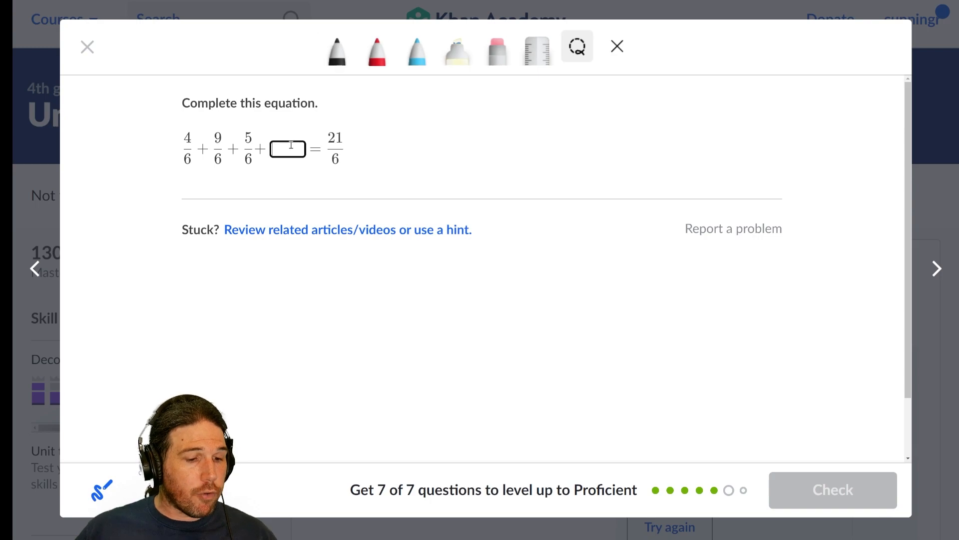
pyautogui.write('/6')
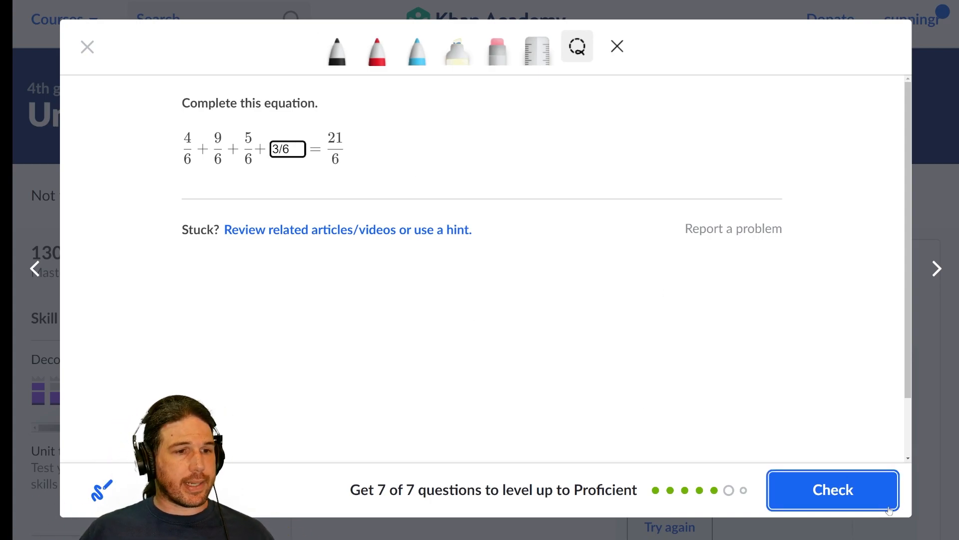
pyautogui.click(832, 489)
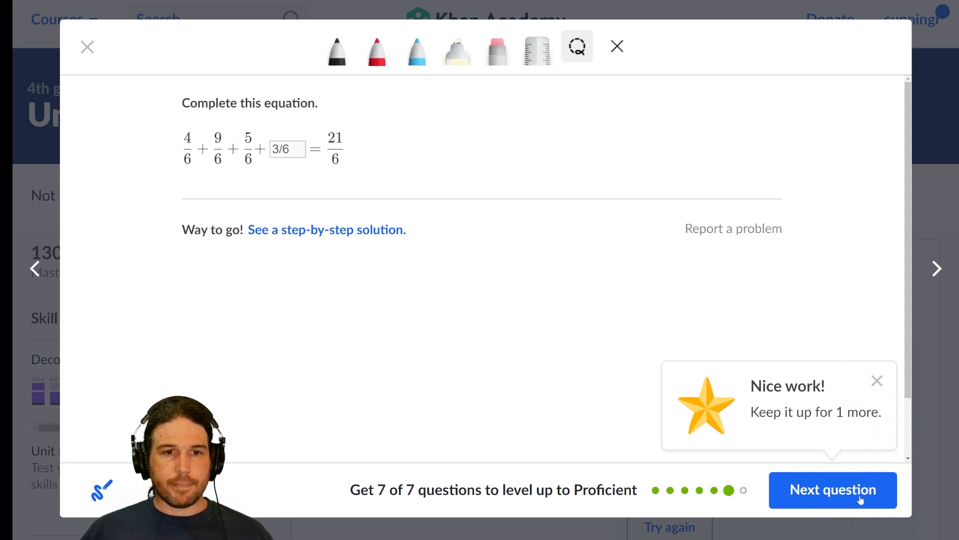
pyautogui.click(832, 490)
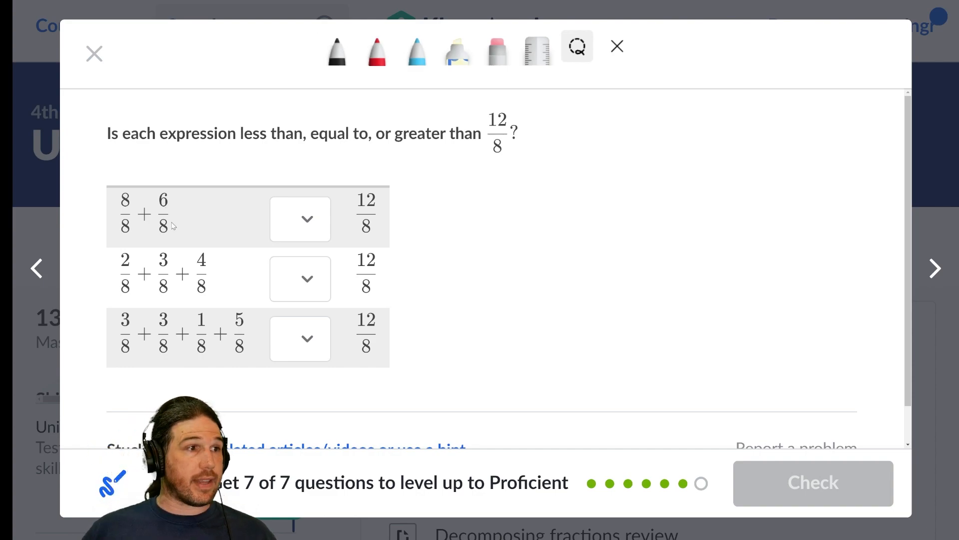
# - Set the three comparisons to 12/8 as greater than, less than, and equal
pyautogui.click(299, 219)
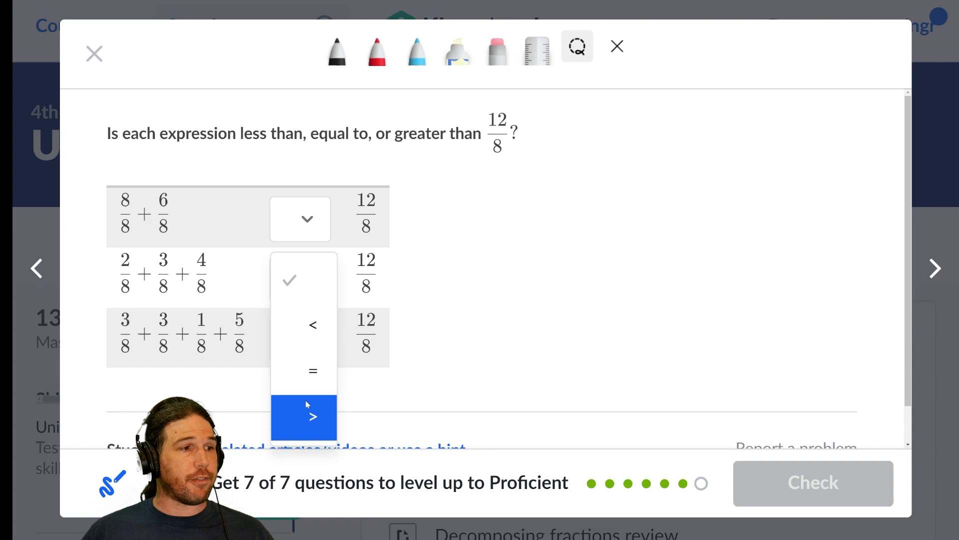
pyautogui.click(304, 418)
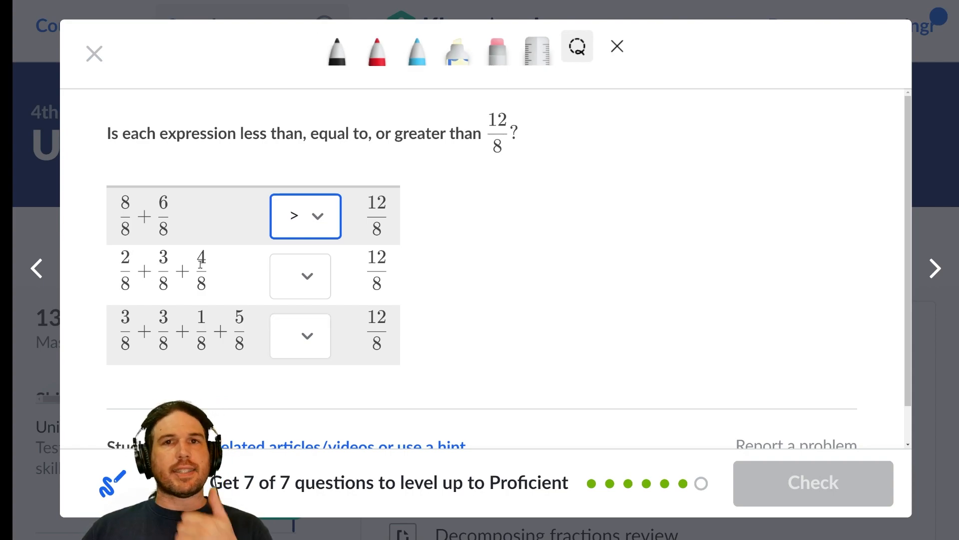
pyautogui.click(300, 276)
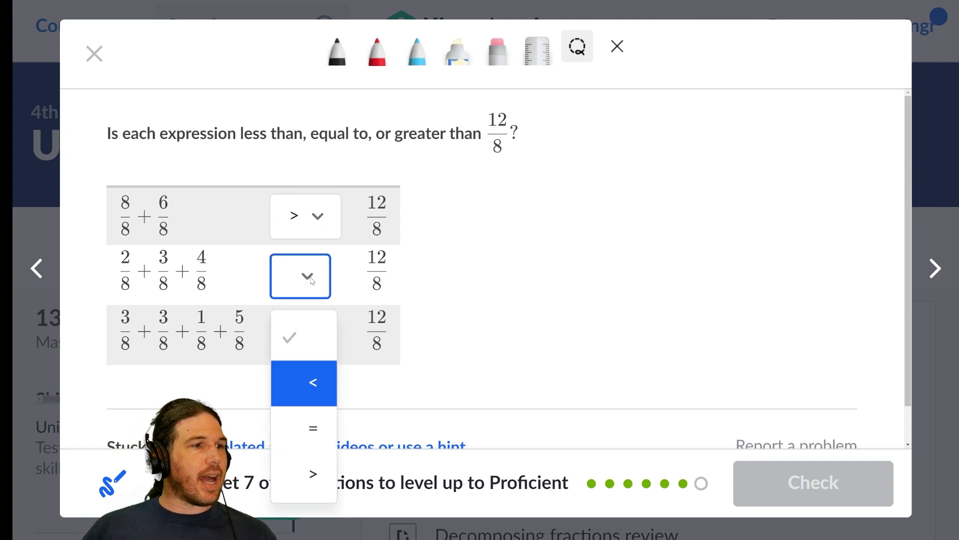
pyautogui.click(312, 383)
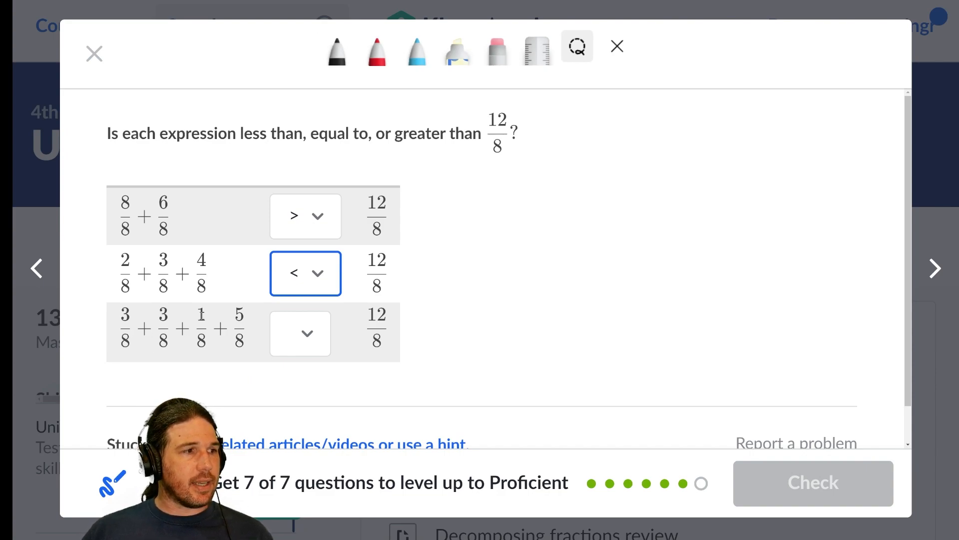
pyautogui.click(299, 334)
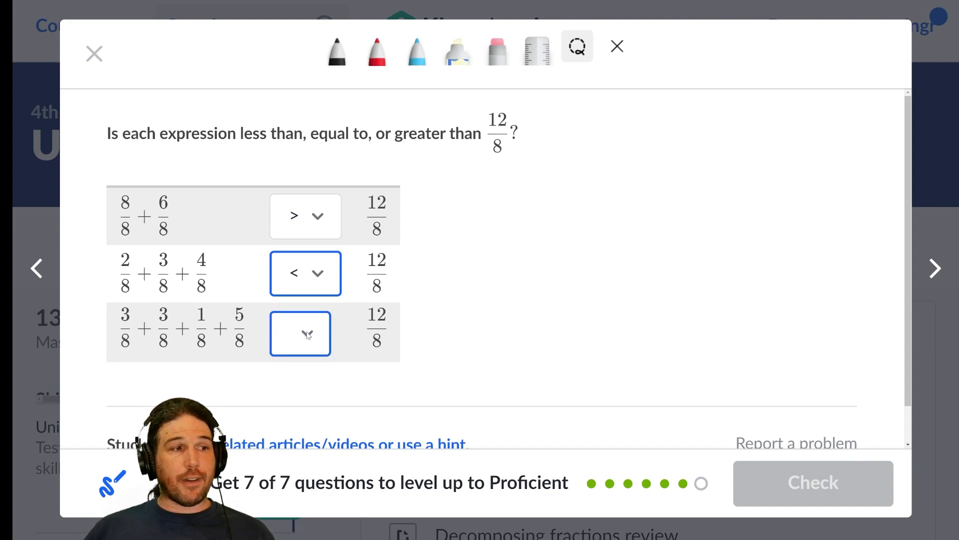
pyautogui.click(300, 333)
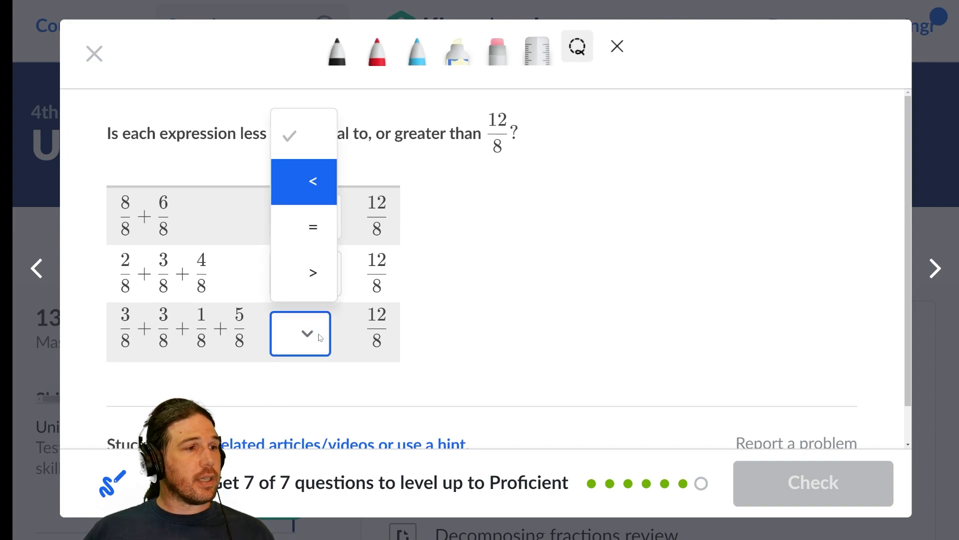
pyautogui.click(313, 227)
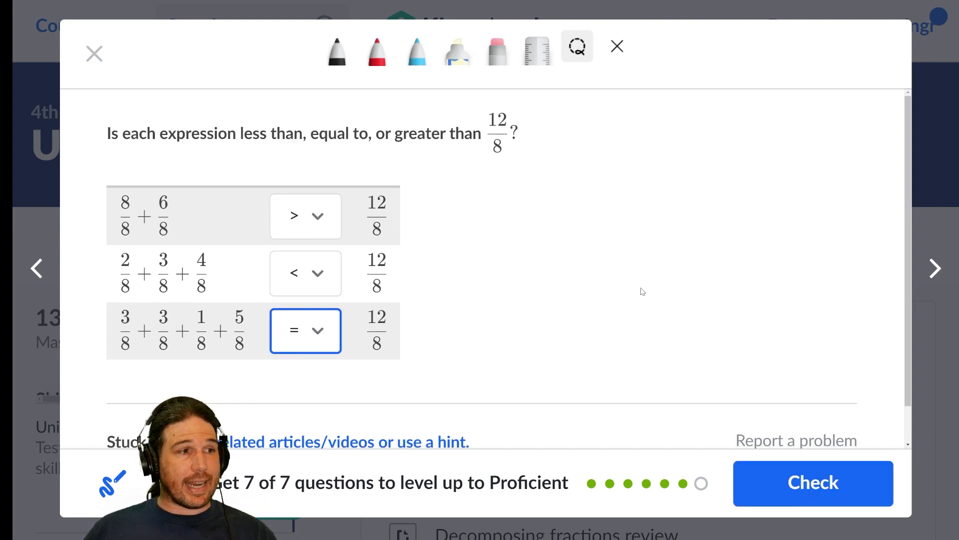
# - Check the comparisons and view the 7/7 level-up summary
pyautogui.click(813, 482)
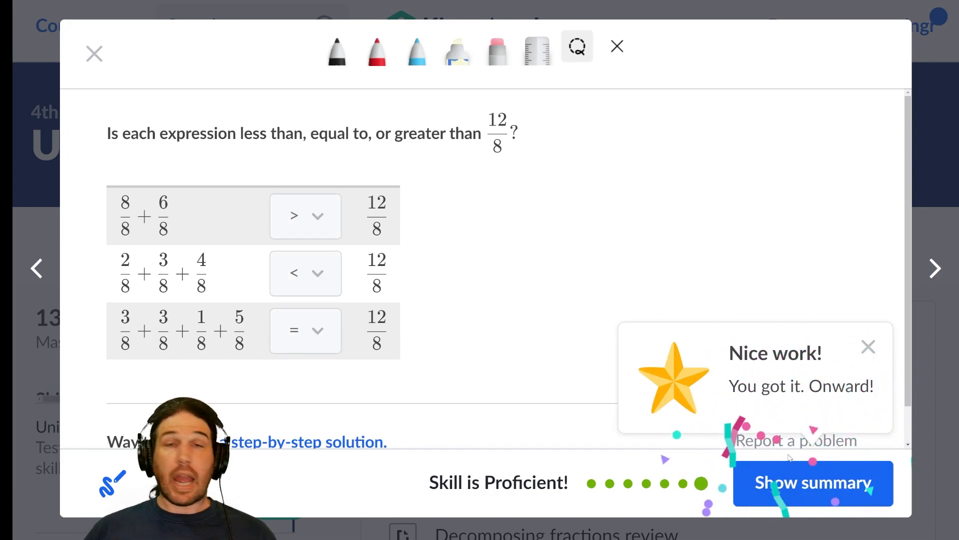
pyautogui.click(812, 482)
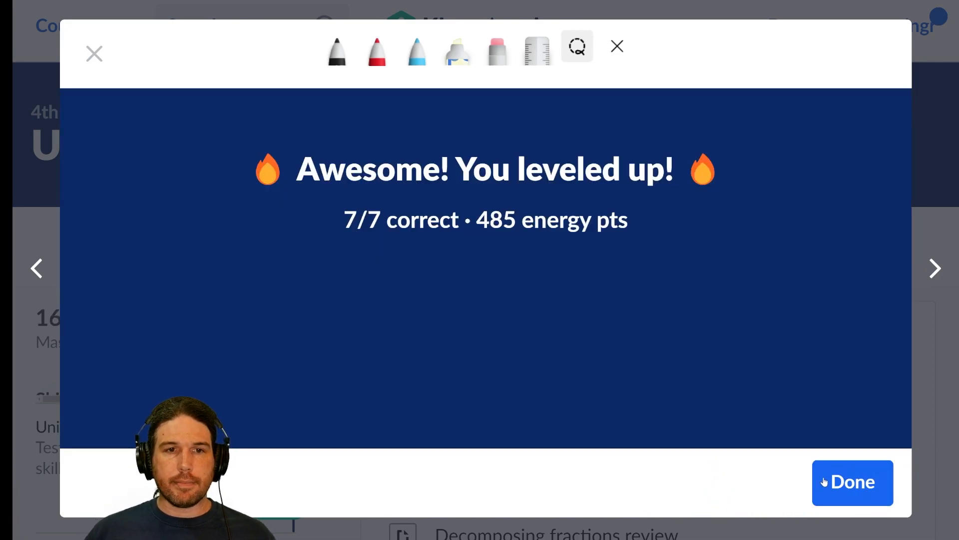